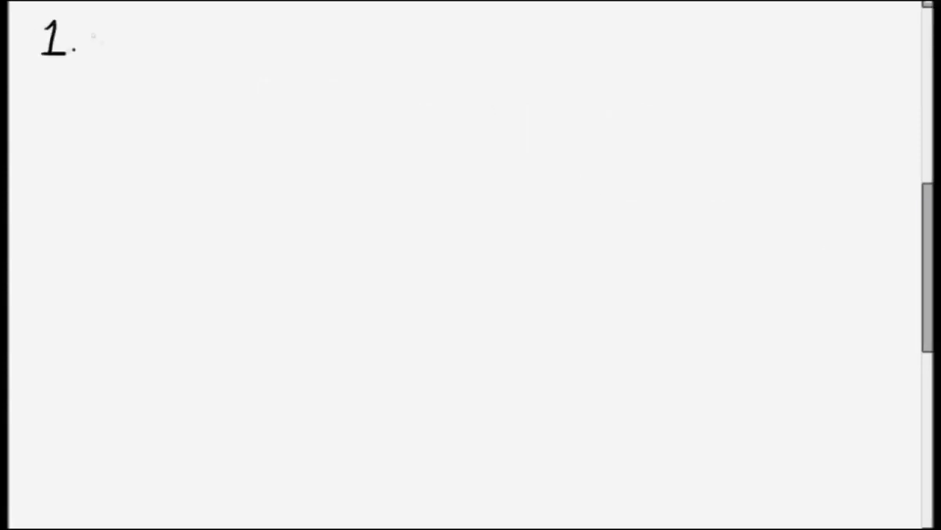
{"action": "type", "text": "People with mental disorder"}
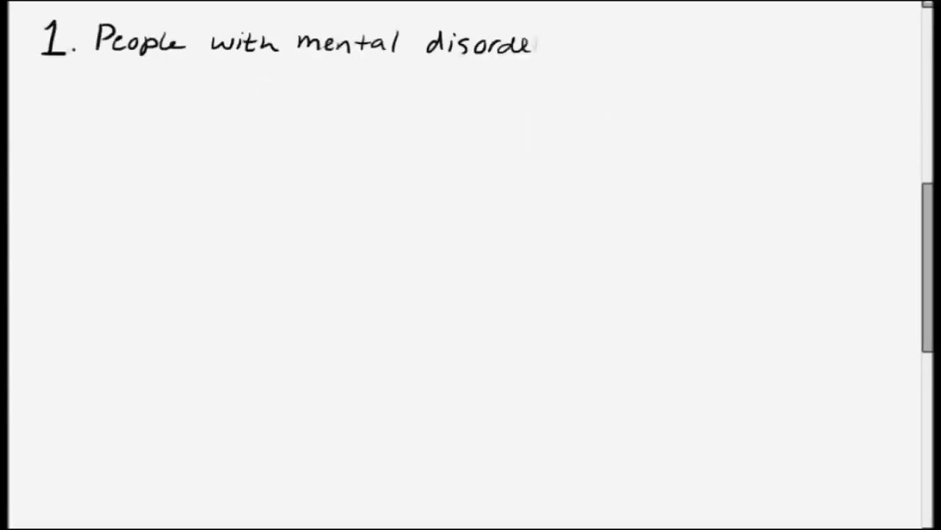